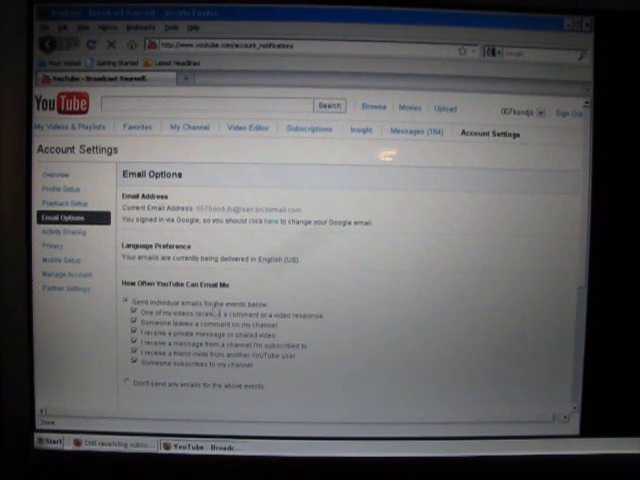
scroll(down, 3)
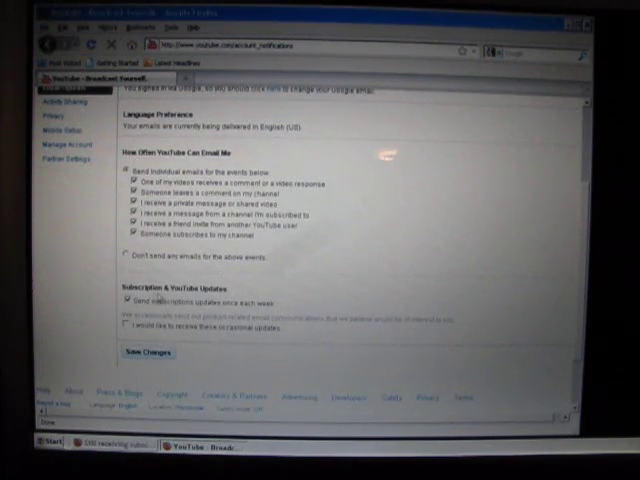